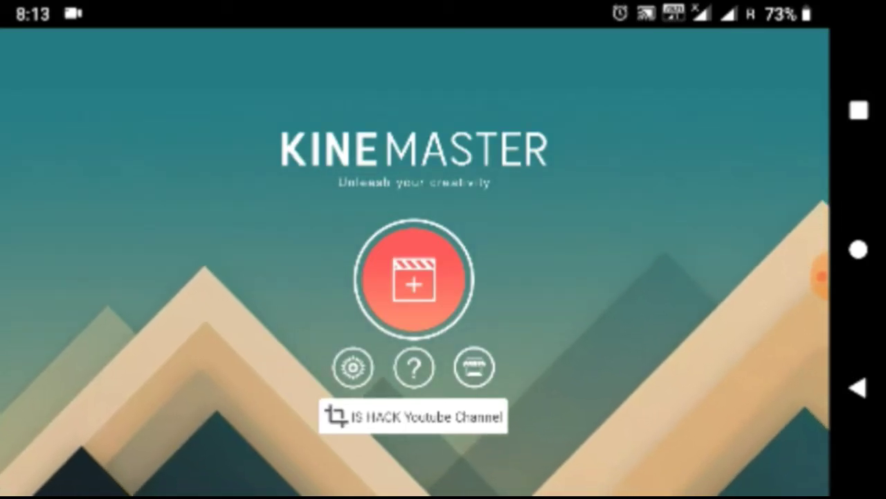
Open the beach video project with the MY100thVIDEO title in the editor
{"action": "left_click", "coordinate": [414, 280]}
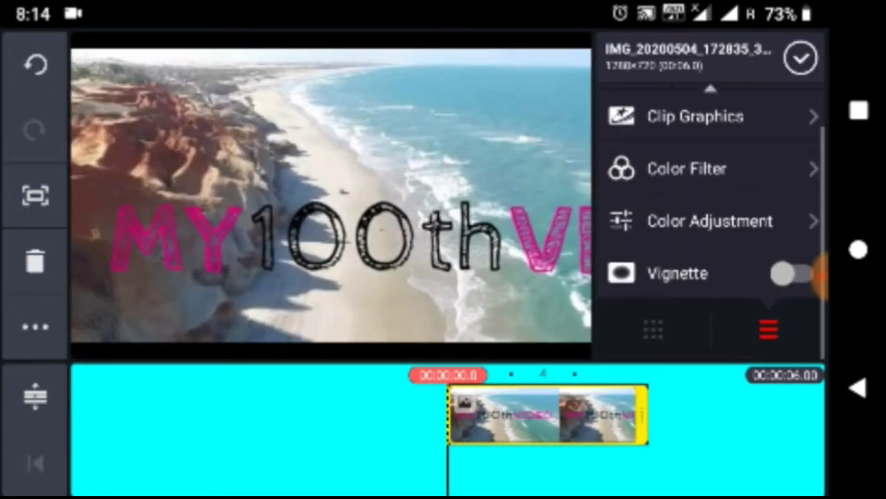
Confirm the beach clip's options and return to the main media wheel
{"action": "left_click", "coordinate": [767, 329]}
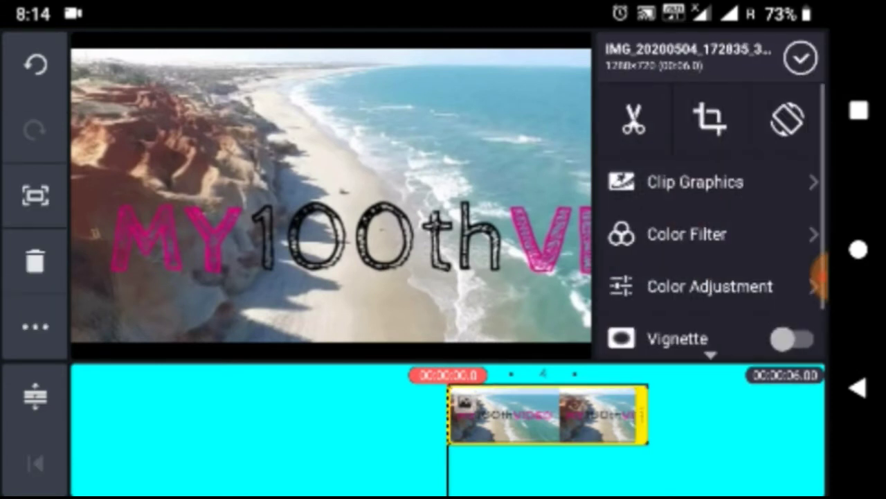
{"action": "left_click", "coordinate": [709, 119]}
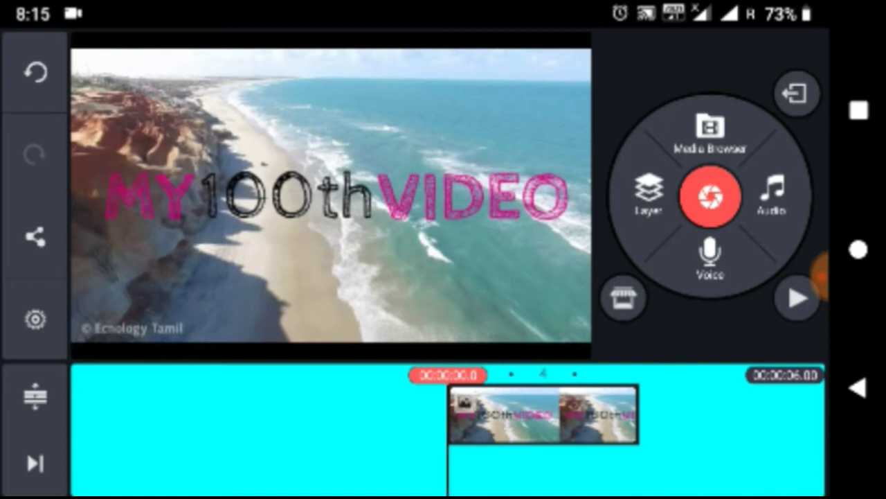
Add the FREE YouTube Subscribe green-screen video as a media layer over the beach clip
{"action": "left_click", "coordinate": [648, 197]}
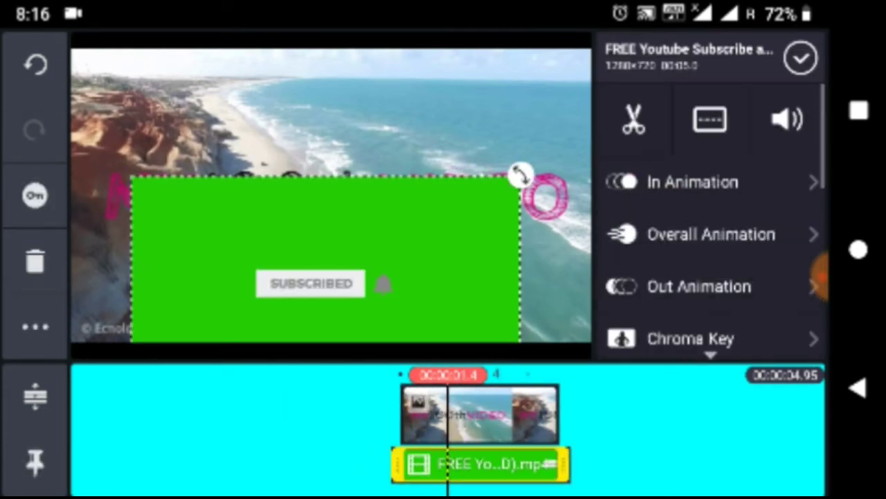
Enable Chroma Key on the subscribe overlay to remove its green background and confirm
{"action": "scroll", "scroll_direction": "down", "scroll_amount": 3}
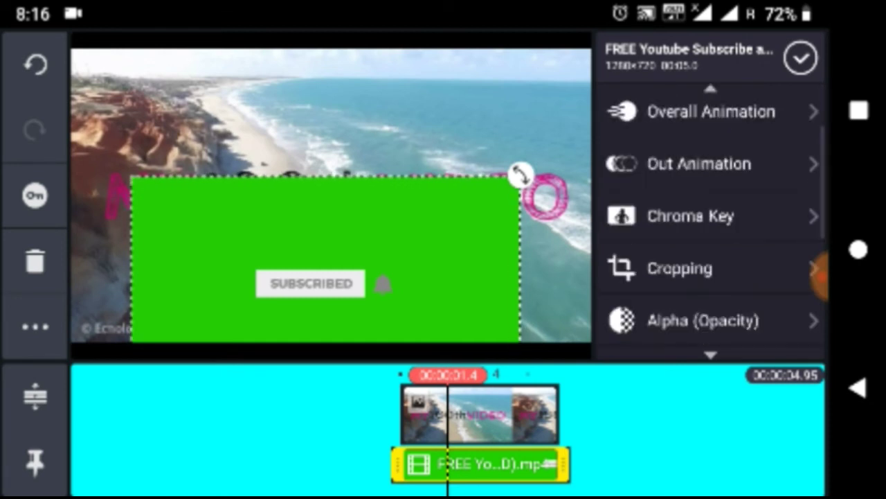
{"action": "left_click", "coordinate": [690, 216]}
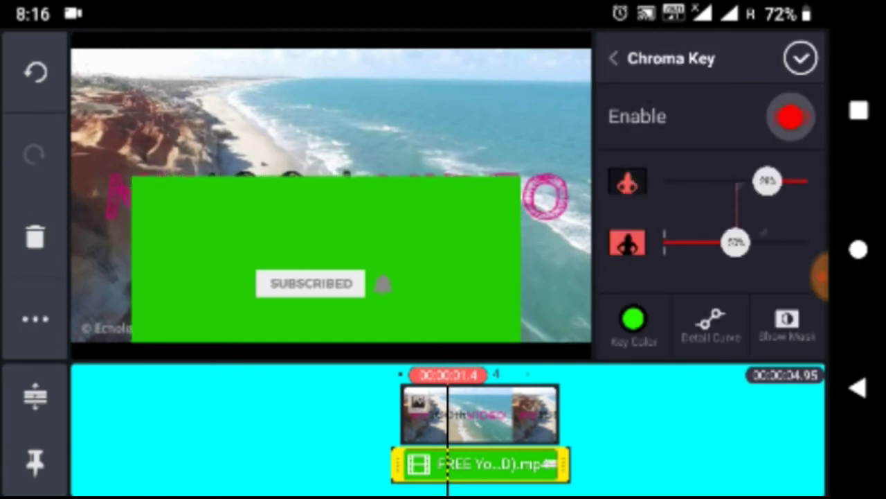
{"action": "left_click", "coordinate": [800, 59]}
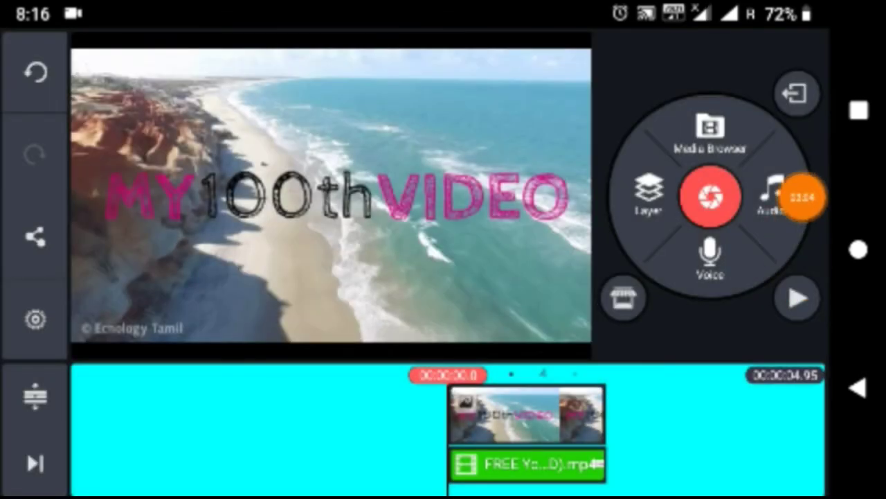
Play and pause the preview to verify the subscribe button shows without green
{"action": "left_click", "coordinate": [797, 298]}
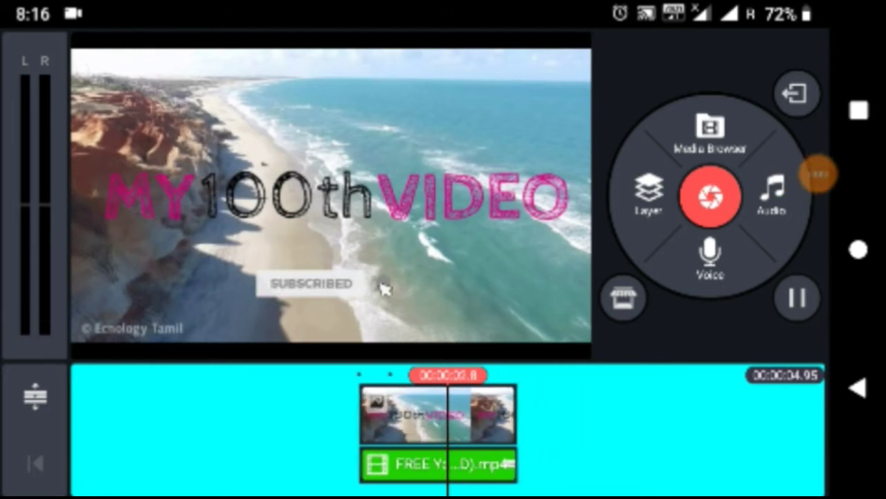
{"action": "left_click", "coordinate": [798, 299]}
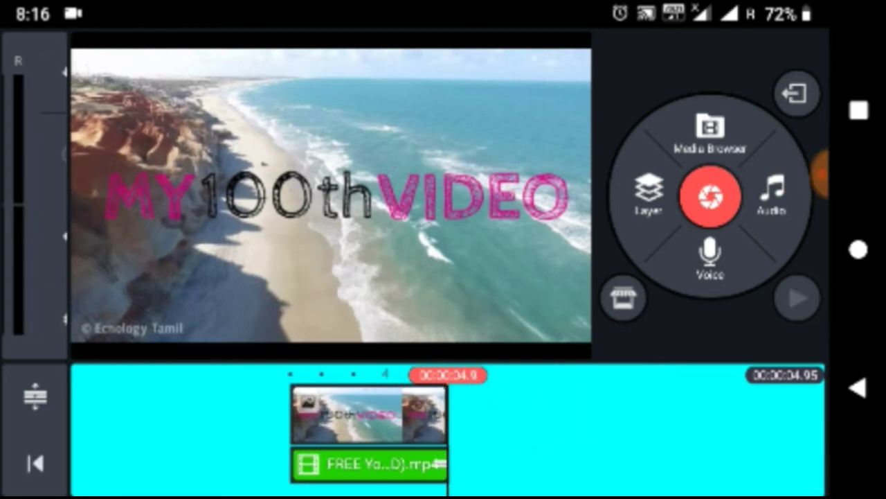